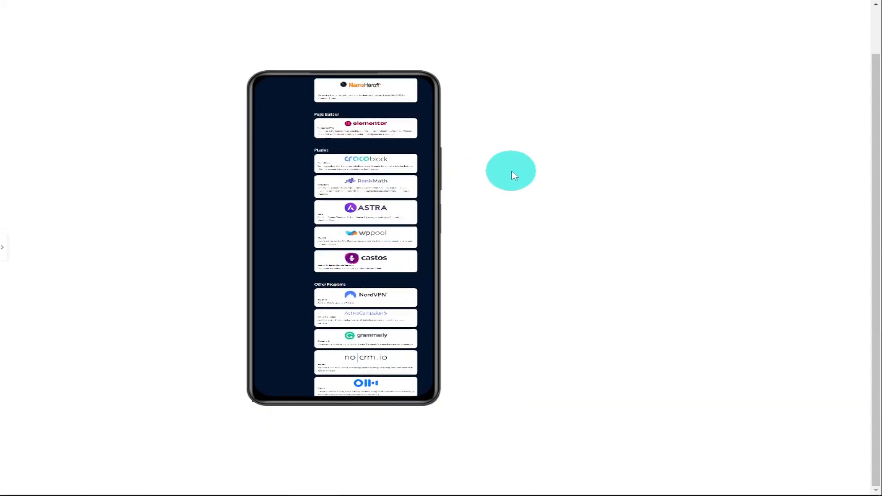
Scroll to the empty section and add a container with the four-column structure.
{"action": "scroll", "scroll_direction": "down", "scroll_amount": 3}
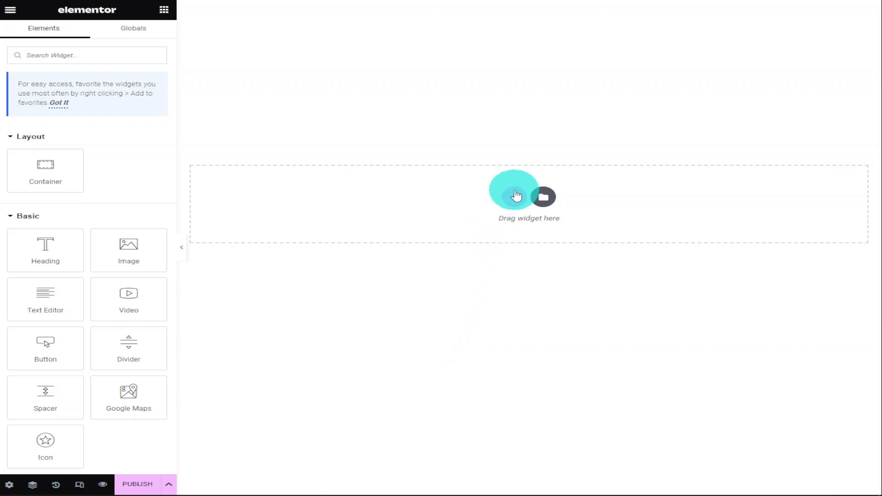
{"action": "left_click", "coordinate": [544, 197]}
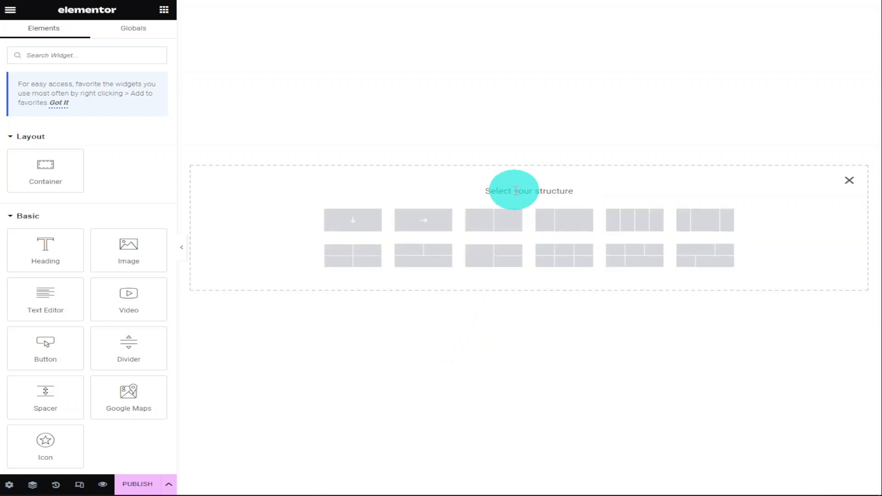
{"action": "left_click", "coordinate": [634, 220]}
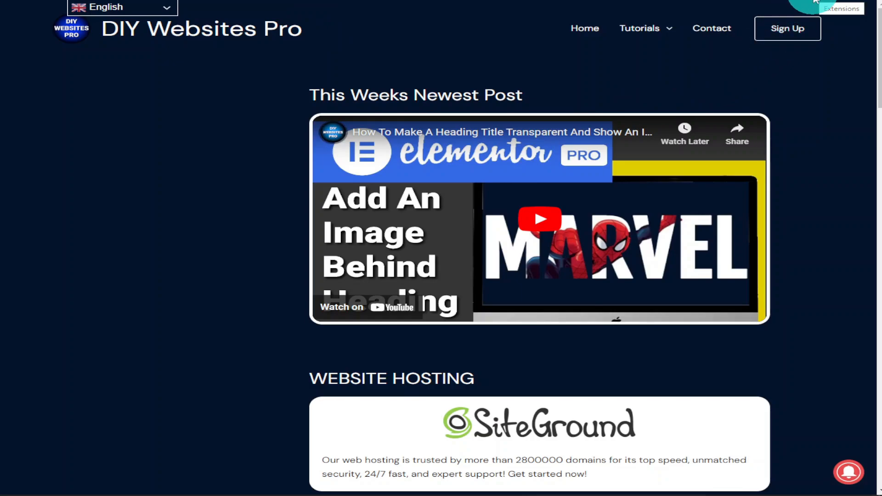
Capture the entire DIY Websites Pro homepage with the GoFullPage extension.
{"action": "left_click", "coordinate": [816, 5]}
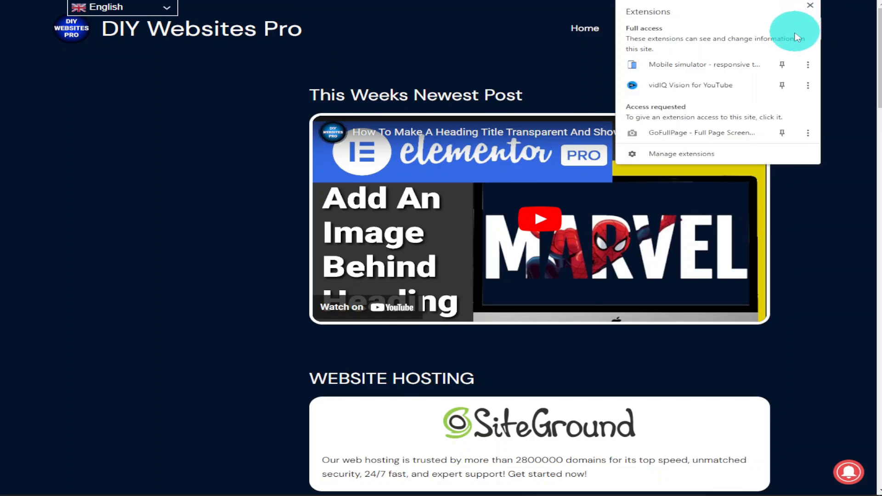
{"action": "mouse_move", "coordinate": [726, 133]}
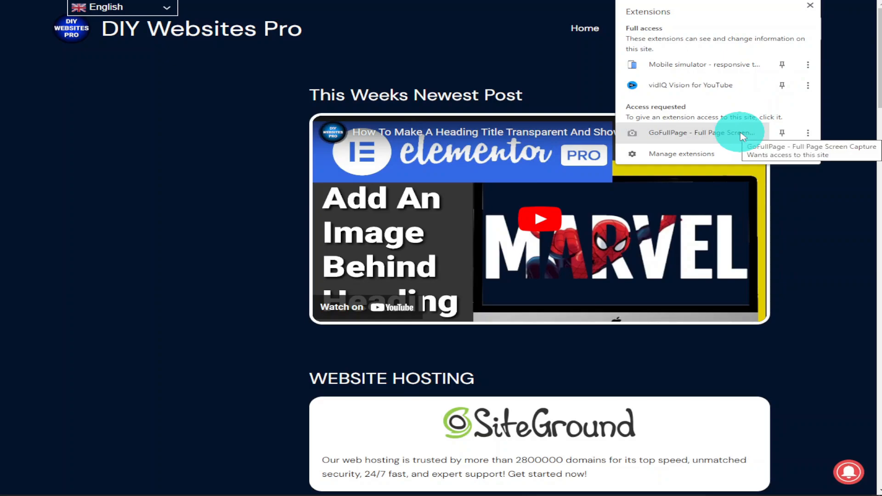
{"action": "left_click", "coordinate": [692, 133]}
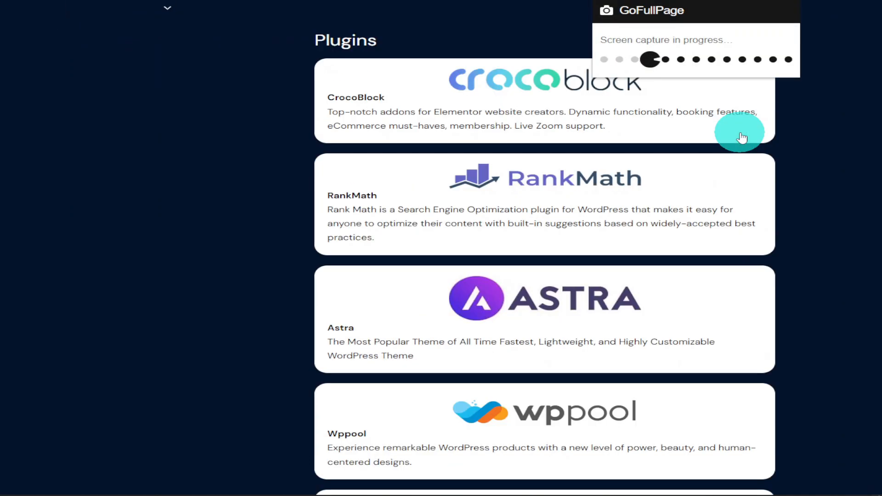
{"action": "scroll", "scroll_direction": "down", "scroll_amount": 3}
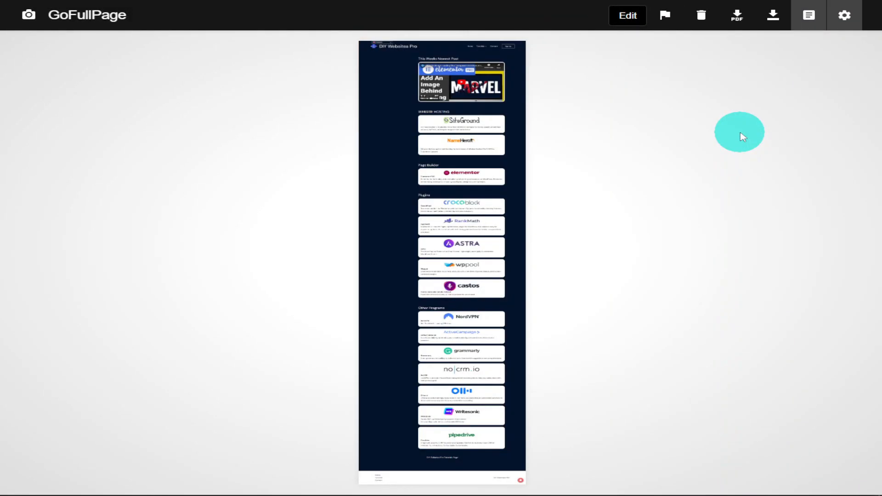
{"action": "mouse_move", "coordinate": [743, 137]}
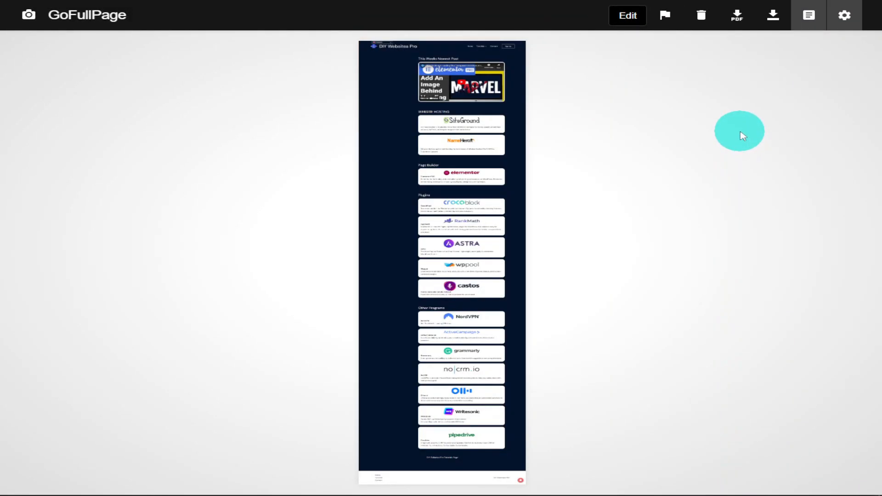
Download the capture as a PNG image and dismiss the extra downloads permission request.
{"action": "left_click", "coordinate": [772, 15]}
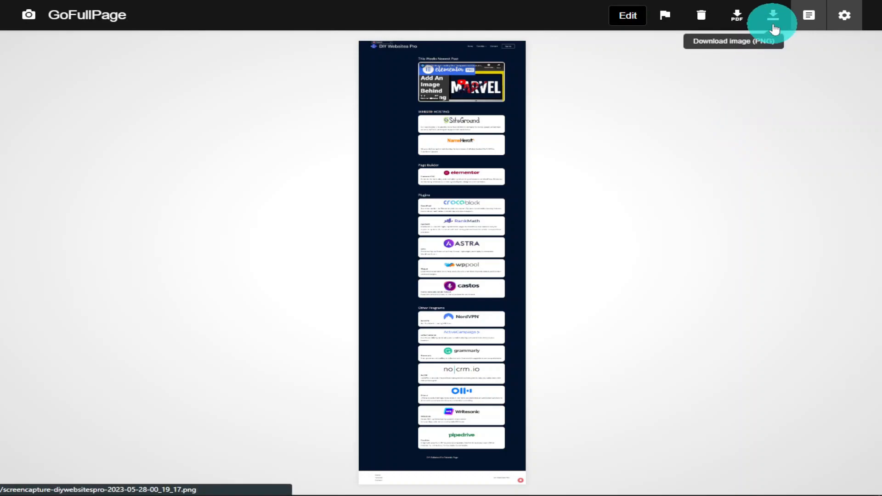
{"action": "left_click", "coordinate": [772, 15]}
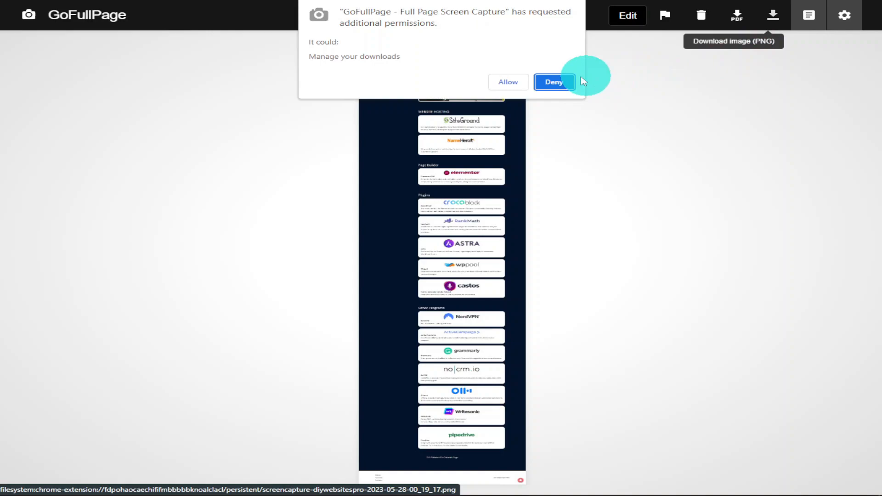
{"action": "left_click", "coordinate": [553, 82]}
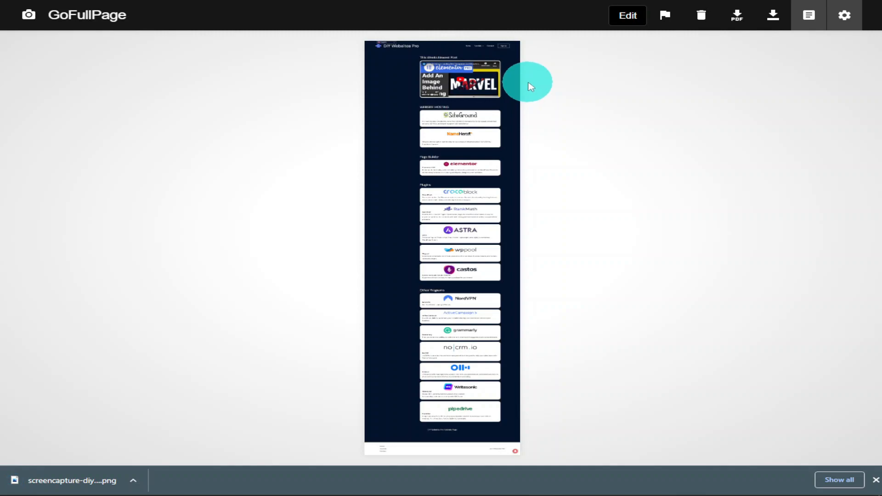
{"action": "mouse_move", "coordinate": [799, 358]}
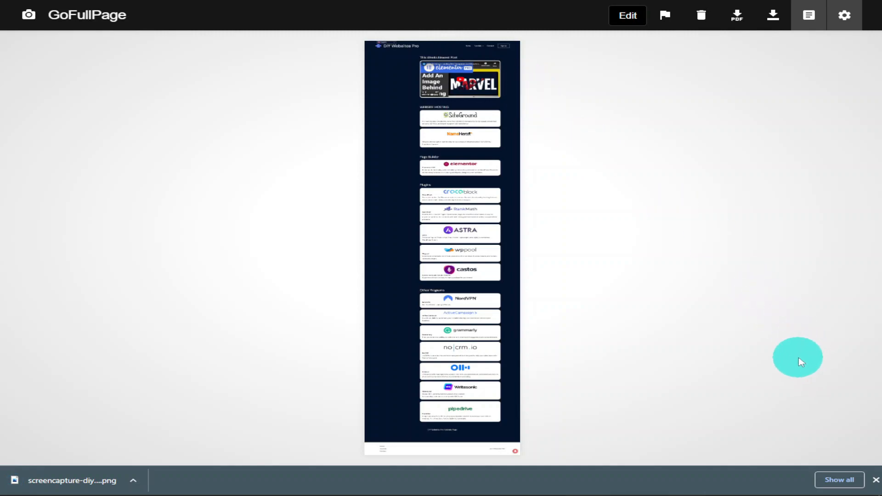
{"action": "mouse_move", "coordinate": [679, 379]}
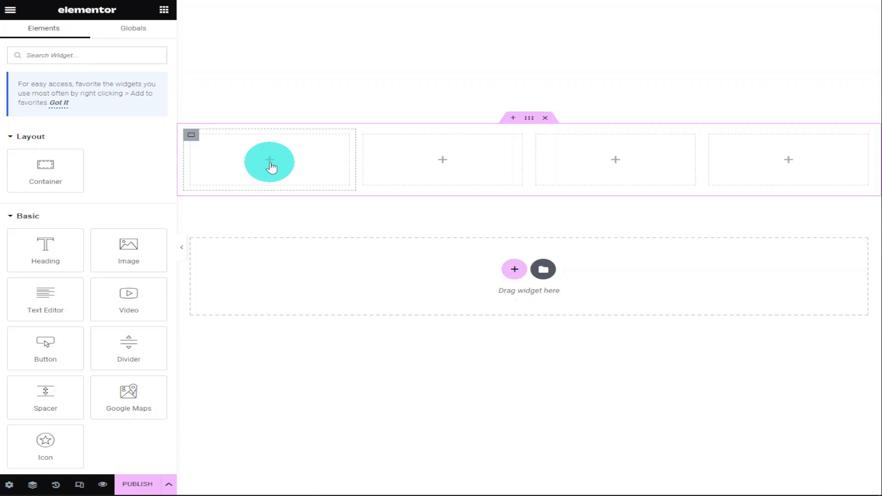
Edit the first column's Style settings, set a Classic background, and begin choosing an image.
{"action": "right_click", "coordinate": [272, 166]}
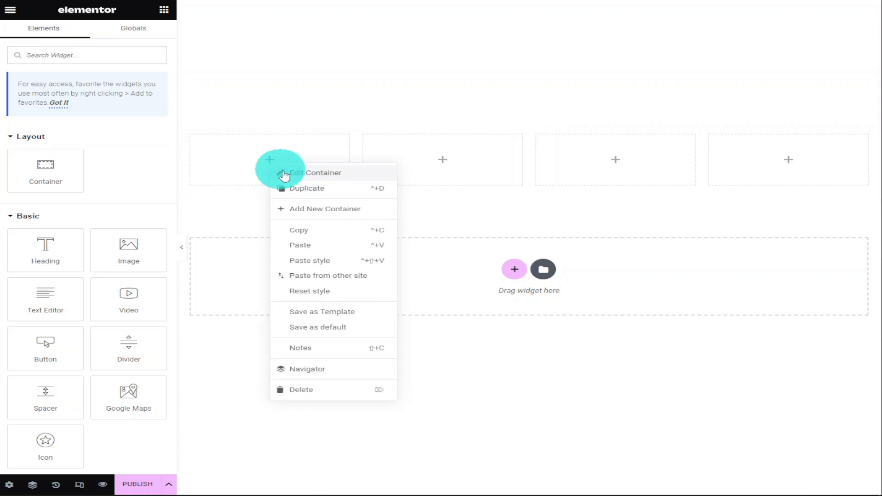
{"action": "left_click", "coordinate": [294, 172]}
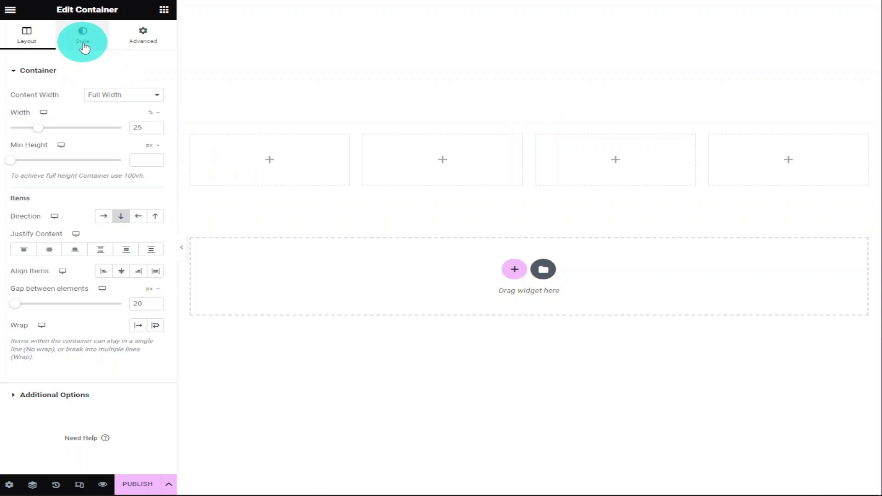
{"action": "left_click", "coordinate": [82, 35]}
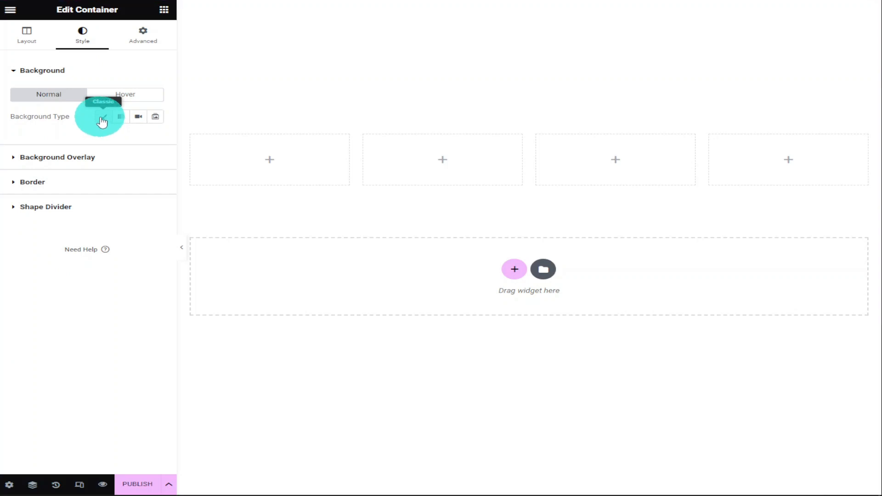
{"action": "left_click", "coordinate": [104, 116]}
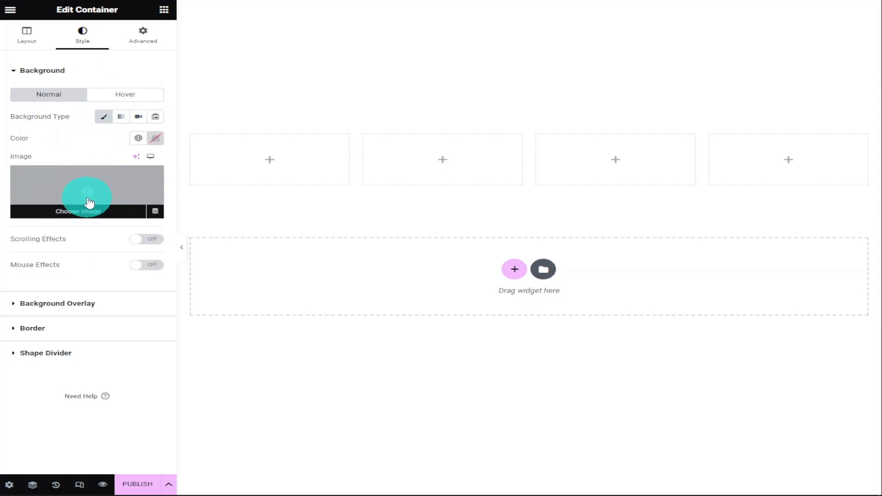
{"action": "left_click", "coordinate": [87, 197]}
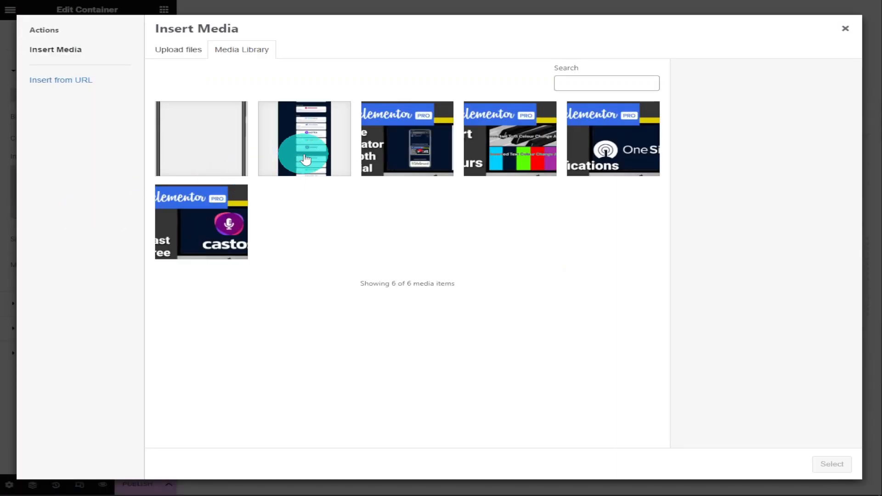
Select the long site screenshot in the Media Library as the column background.
{"action": "left_click", "coordinate": [303, 138]}
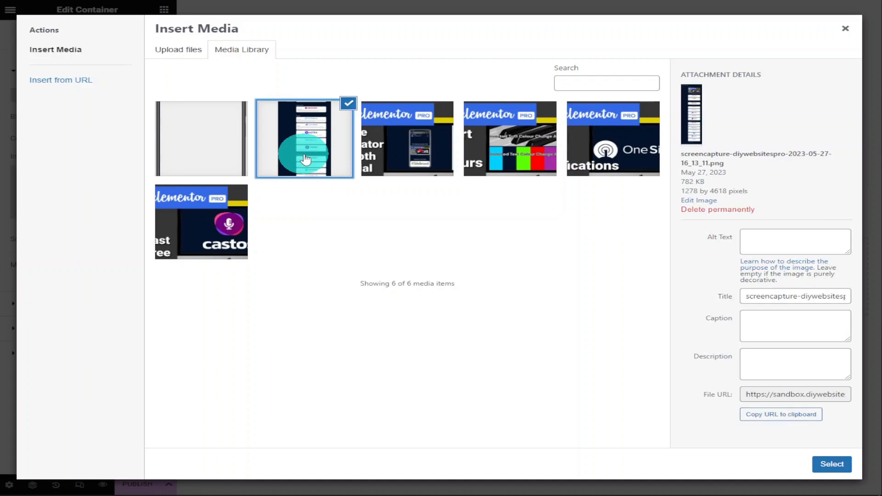
{"action": "left_click", "coordinate": [832, 464]}
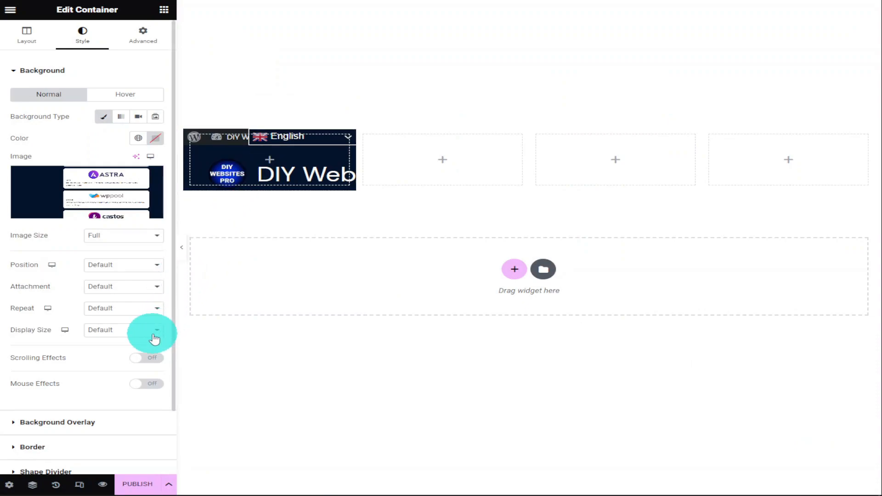
Set the column background's Display Size to Cover and review the Repeat options.
{"action": "left_click", "coordinate": [123, 330]}
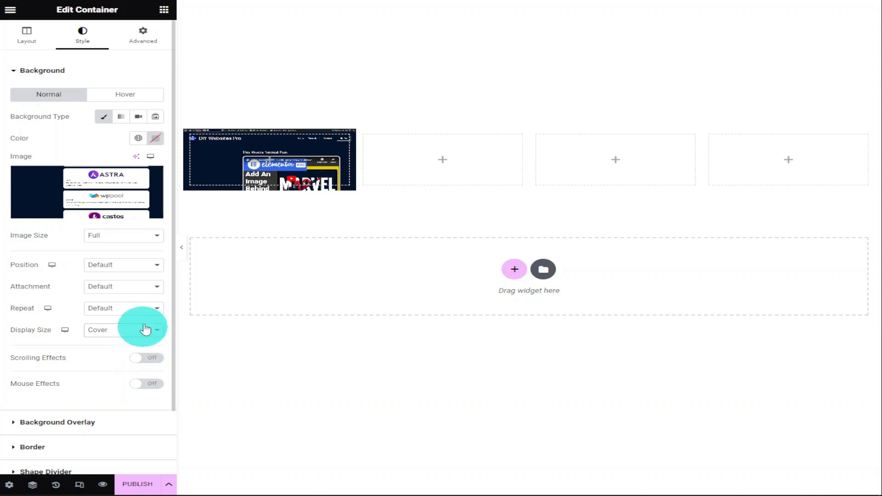
{"action": "left_click", "coordinate": [124, 308]}
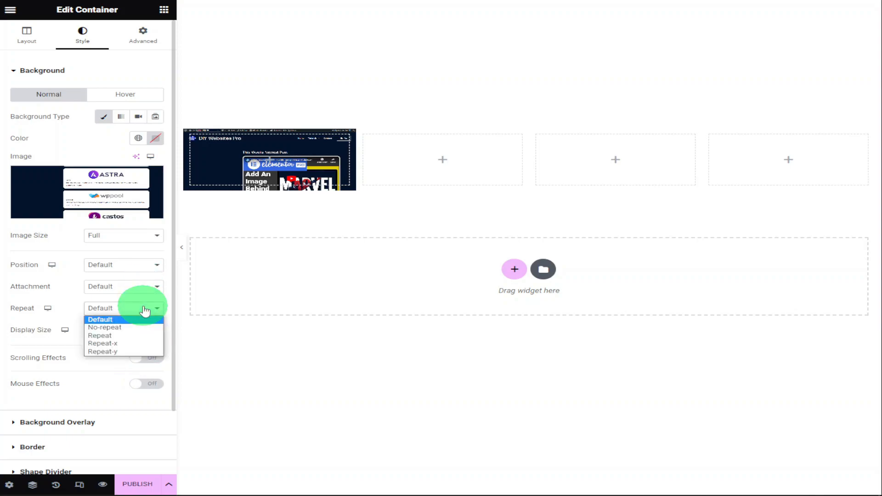
{"action": "left_click", "coordinate": [105, 327]}
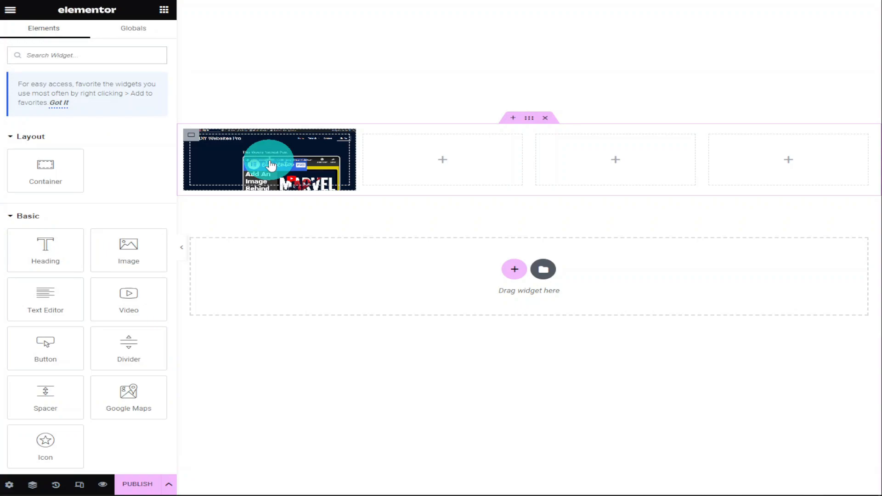
Add an Image widget to the first column showing the Mobile Template phone frame.
{"action": "left_click", "coordinate": [268, 159]}
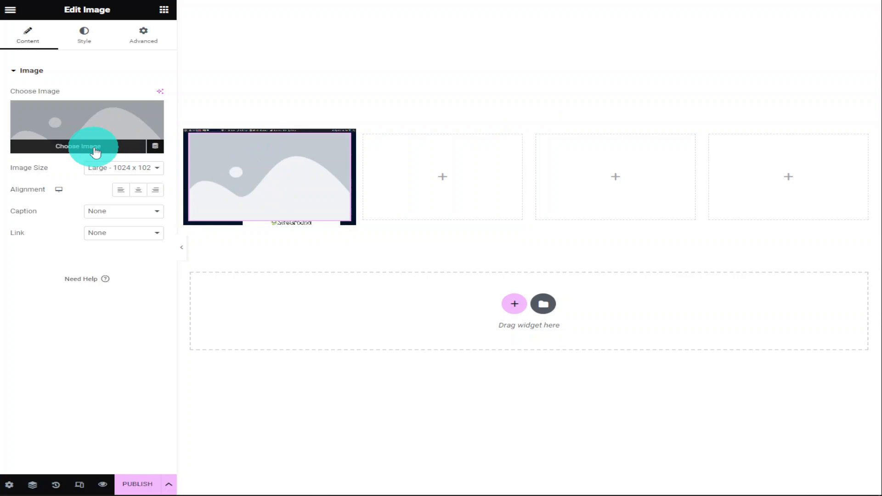
{"action": "left_click", "coordinate": [78, 146]}
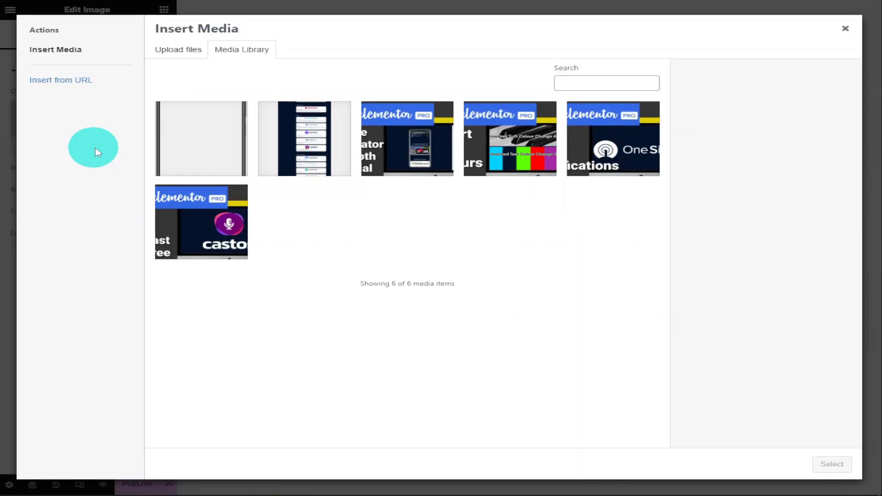
{"action": "left_click", "coordinate": [200, 139]}
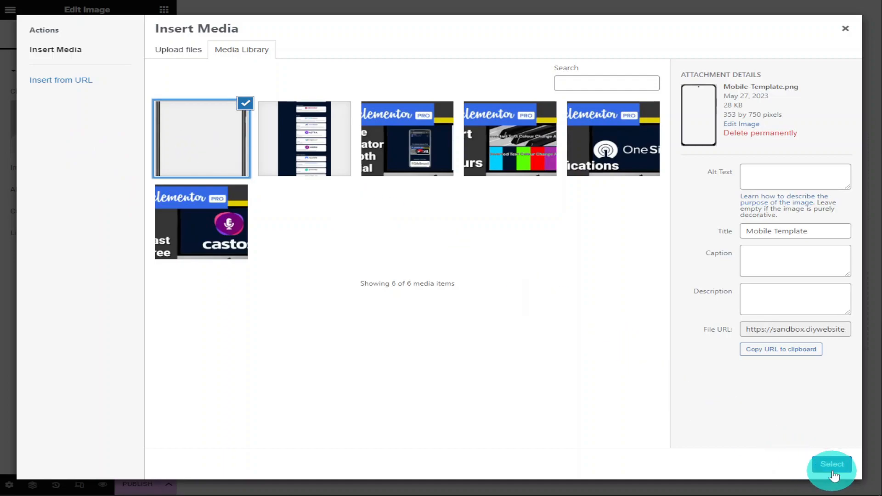
{"action": "left_click", "coordinate": [831, 464]}
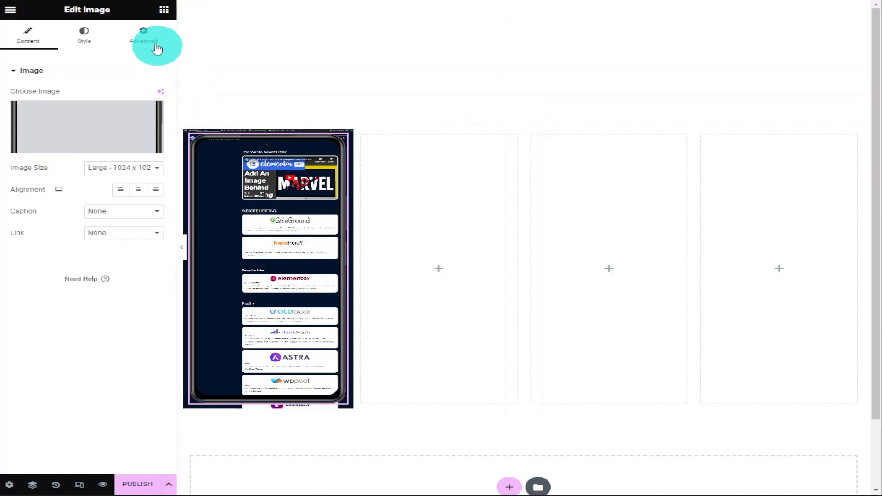
Set the phone frame's margins to -18 top, -24 right, -20 bottom, -22 left px.
{"action": "left_click", "coordinate": [143, 35]}
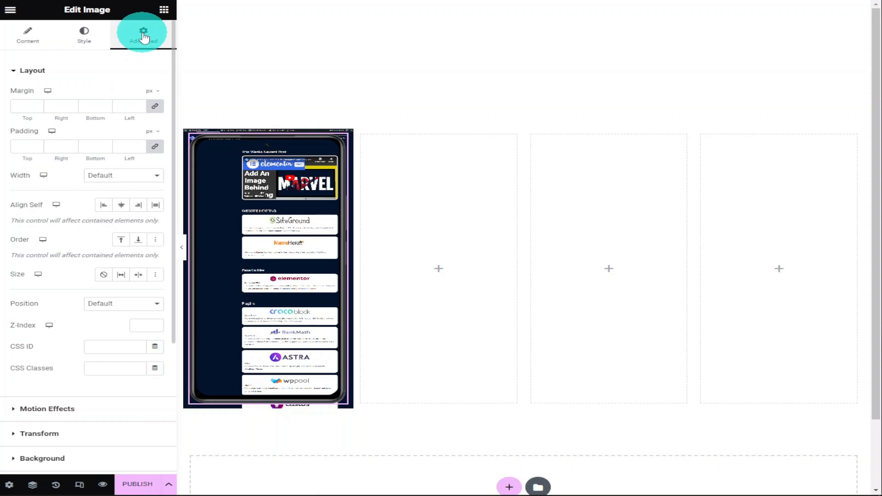
{"action": "left_click", "coordinate": [143, 32]}
{"action": "type", "text": "-18"}
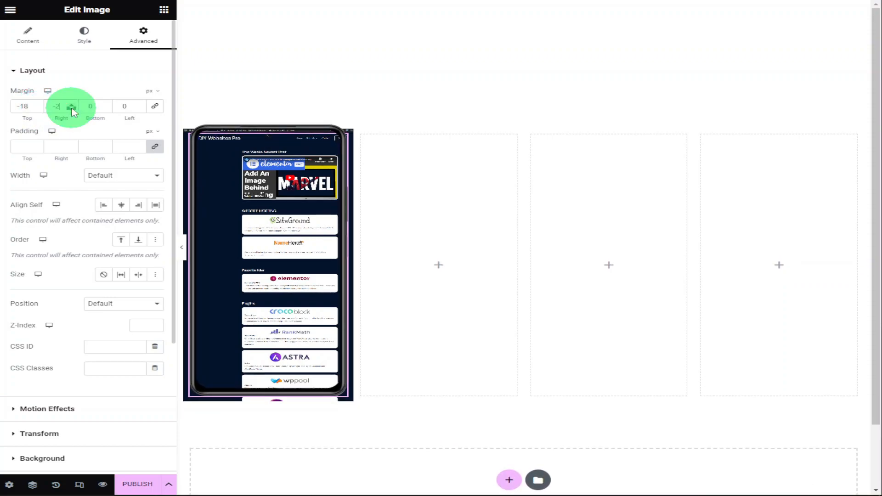
{"action": "left_click_drag", "start_coordinate": [71, 107], "coordinate": [72, 119]}
{"action": "type", "text": "2"}
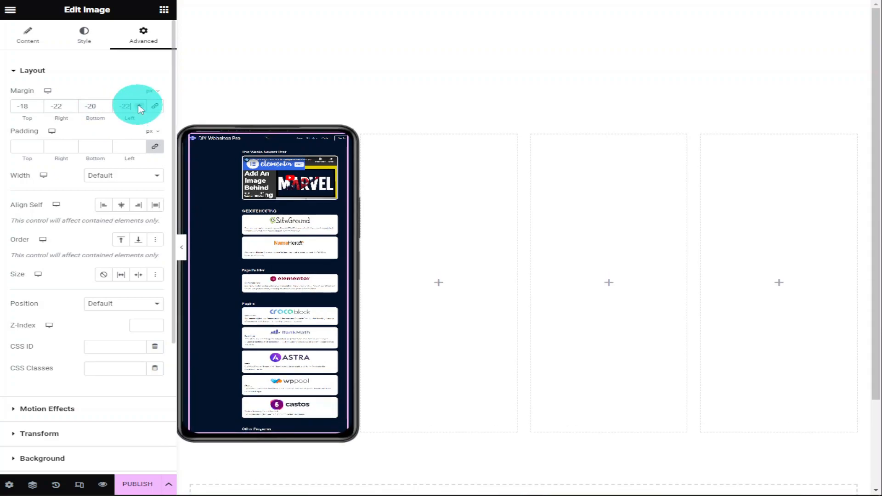
{"action": "left_click", "coordinate": [181, 248]}
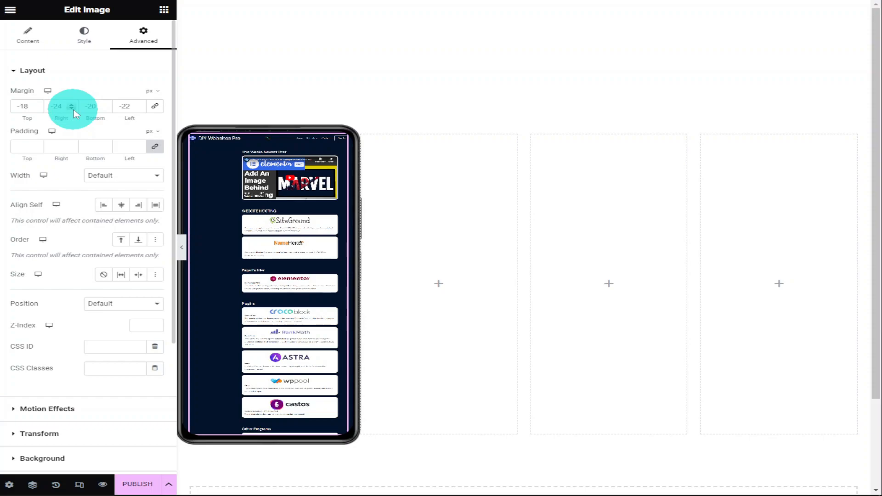
{"action": "left_click", "coordinate": [72, 108]}
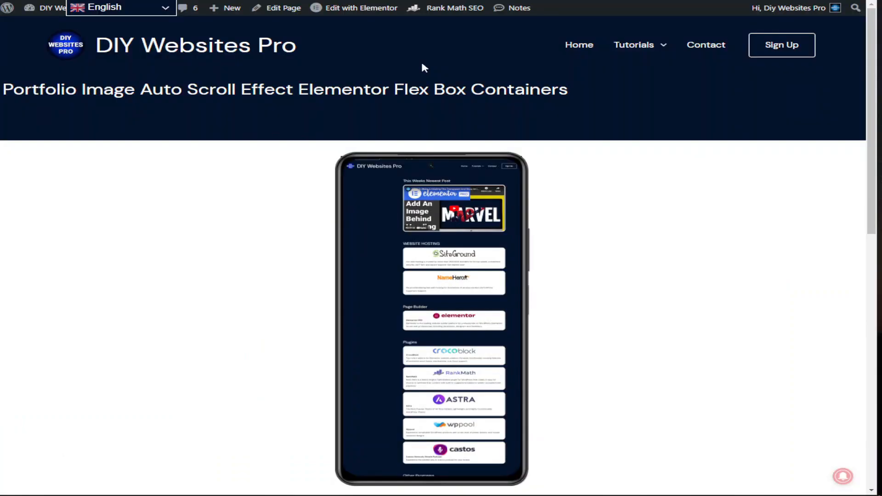
Scroll to the tutorial's CSS code block and copy the hover auto-scroll snippet.
{"action": "scroll", "scroll_direction": "down", "scroll_amount": 3}
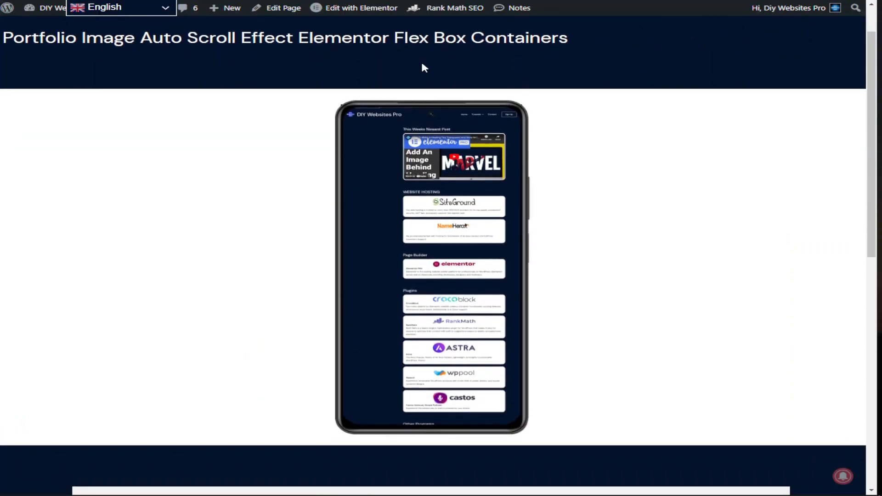
{"action": "scroll", "scroll_direction": "down", "scroll_amount": 3}
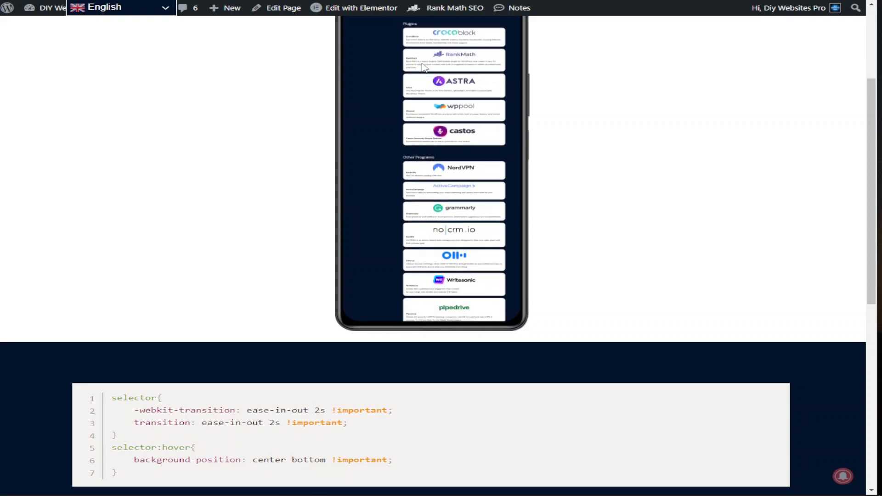
{"action": "scroll", "scroll_direction": "down", "scroll_amount": 3}
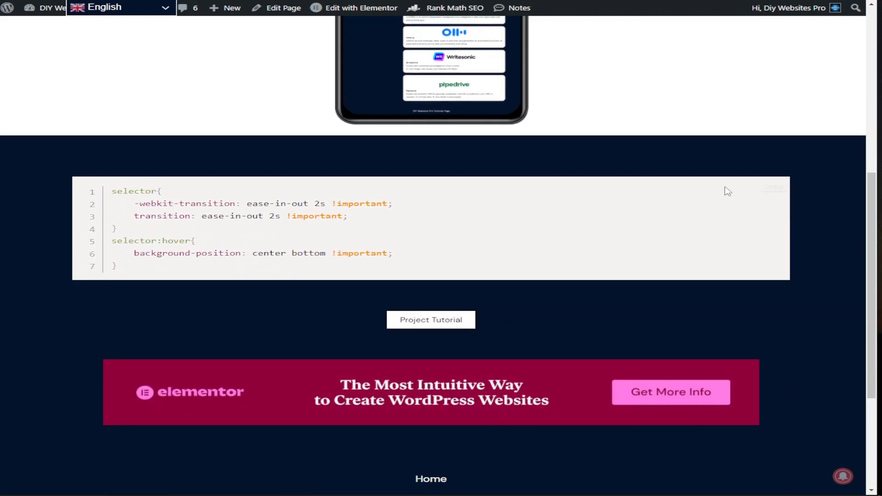
{"action": "left_click", "coordinate": [769, 188]}
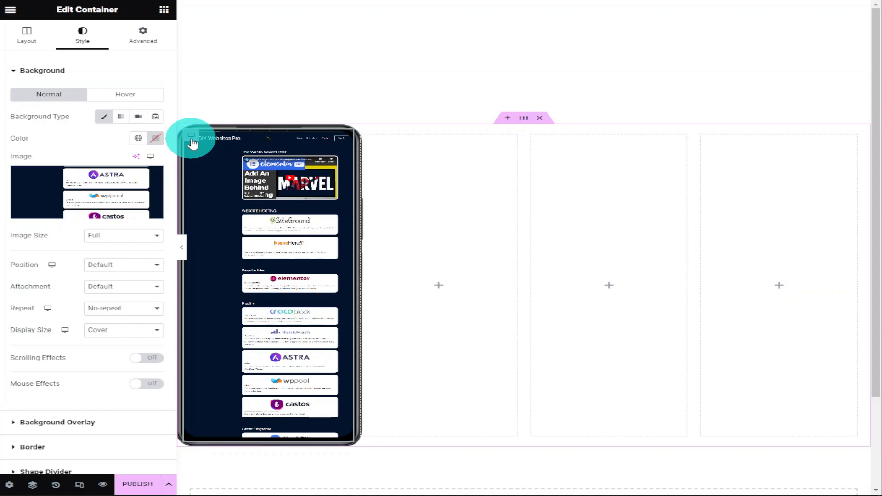
Select the column container that holds the screenshot inside the phone frame.
{"action": "left_click", "coordinate": [142, 35]}
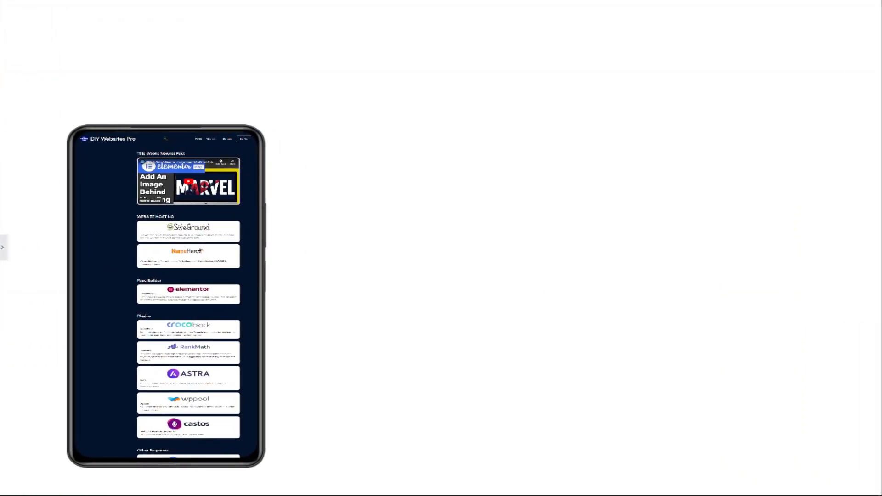
{"action": "scroll", "scroll_direction": "down", "scroll_amount": 3}
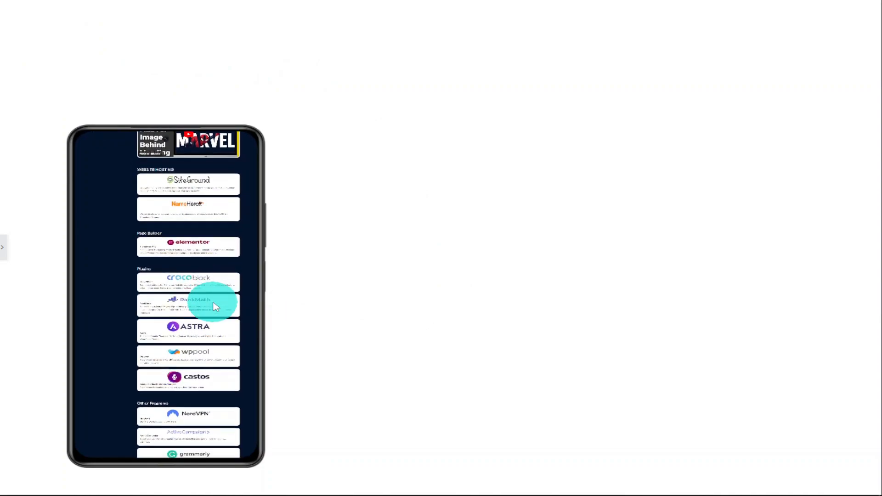
{"action": "scroll", "scroll_direction": "down", "scroll_amount": 3}
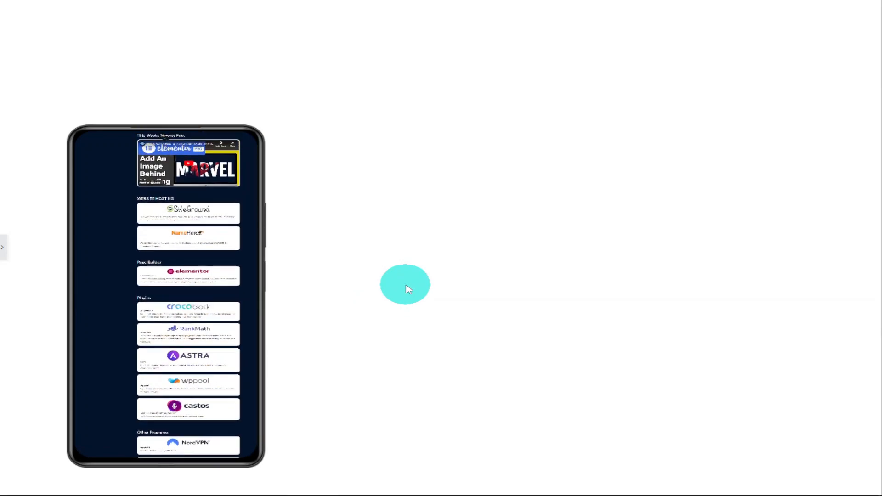
{"action": "scroll", "scroll_direction": "down", "scroll_amount": 3}
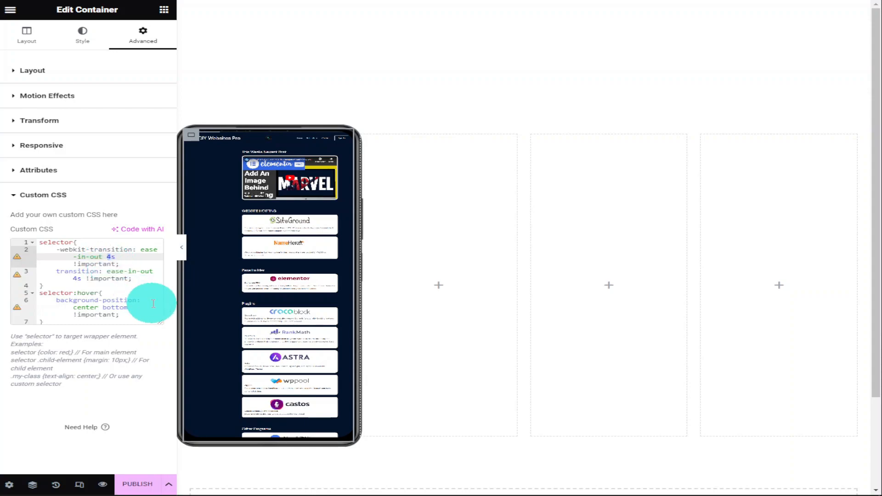
Change the hover transition duration in the custom CSS from 4s to 2s and reselect the container.
{"action": "type", "text": "2"}
{"action": "left_click", "coordinate": [101, 275]}
{"action": "type", "text": "2"}
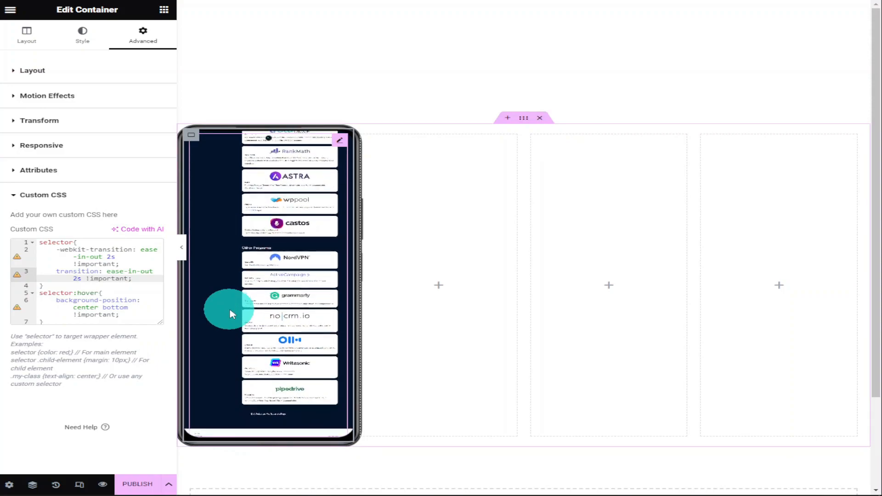
{"action": "left_click", "coordinate": [26, 34]}
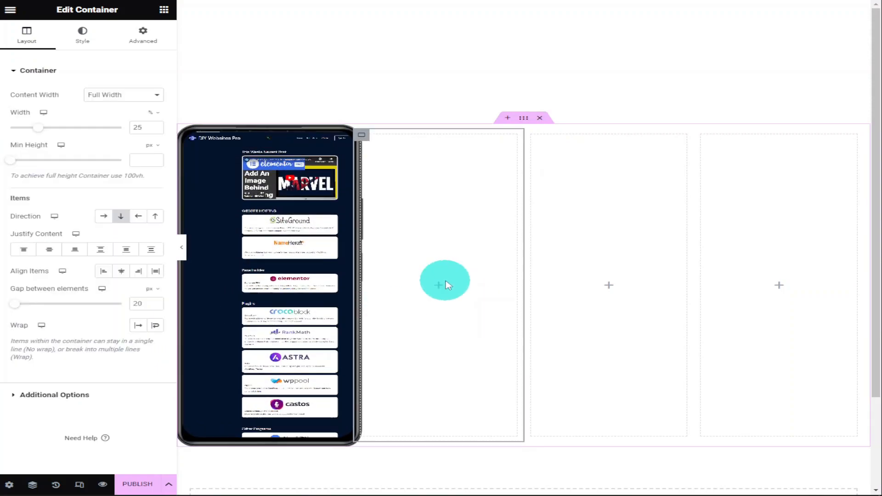
{"action": "mouse_move", "coordinate": [79, 484]}
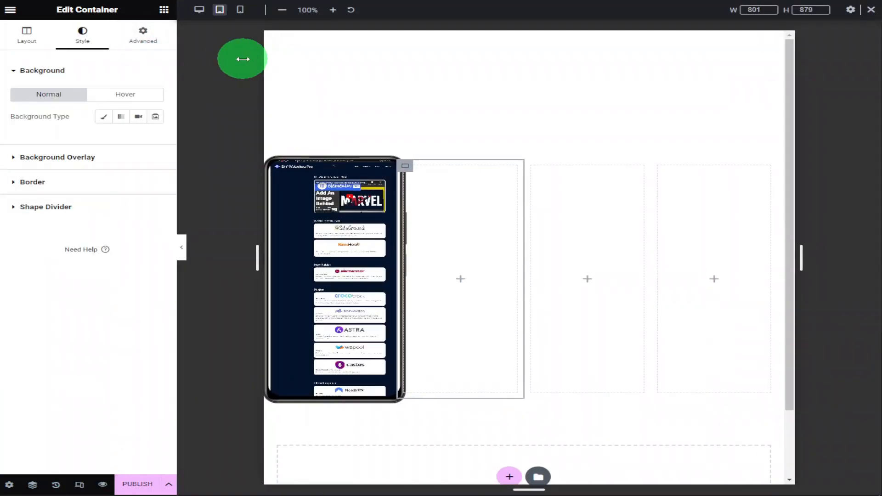
Give the phone-frame image tablet margins of -16, -23, -14 and -21 px.
{"action": "left_click", "coordinate": [143, 35]}
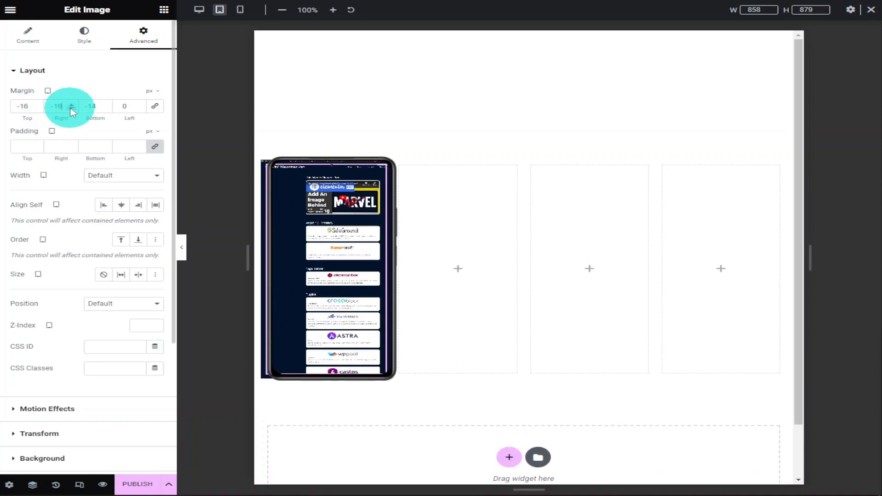
{"action": "type", "text": "-21"}
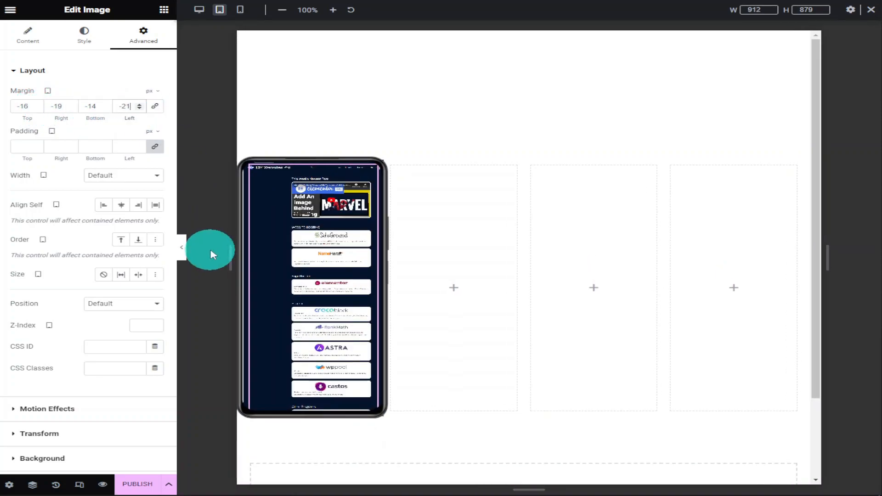
{"action": "left_click", "coordinate": [72, 108]}
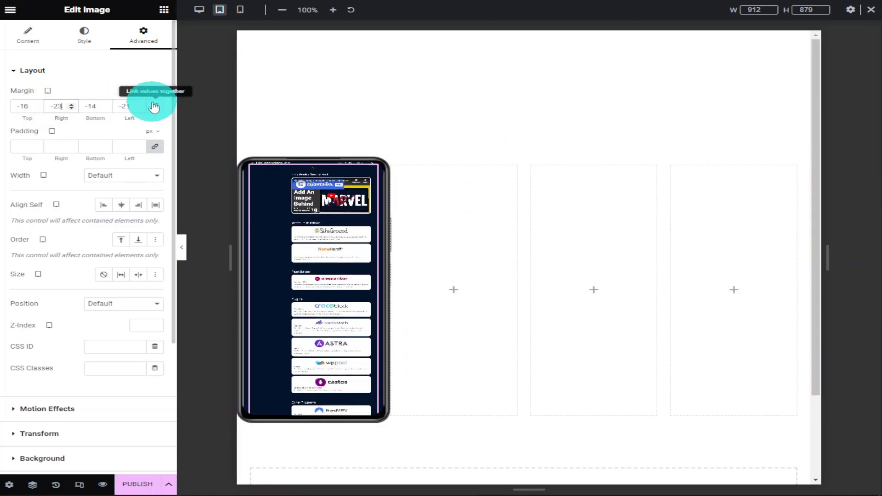
{"action": "left_click", "coordinate": [240, 9]}
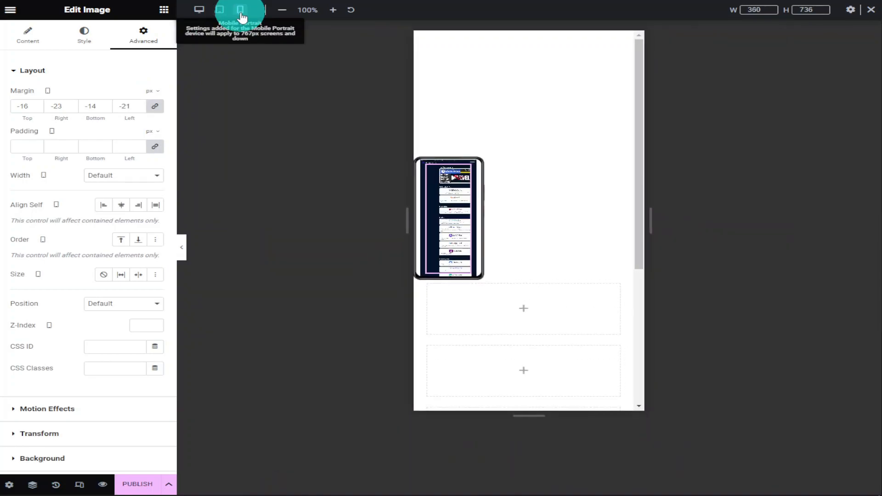
Set the phone-frame image's mobile margins to -22, -28, -24 and -20 px, then test the hover scroll.
{"action": "left_click", "coordinate": [240, 10]}
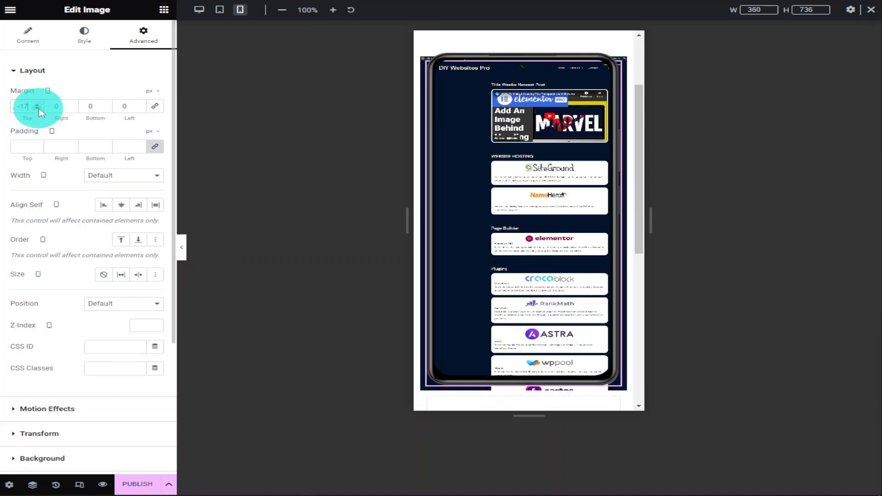
{"action": "left_click", "coordinate": [37, 103]}
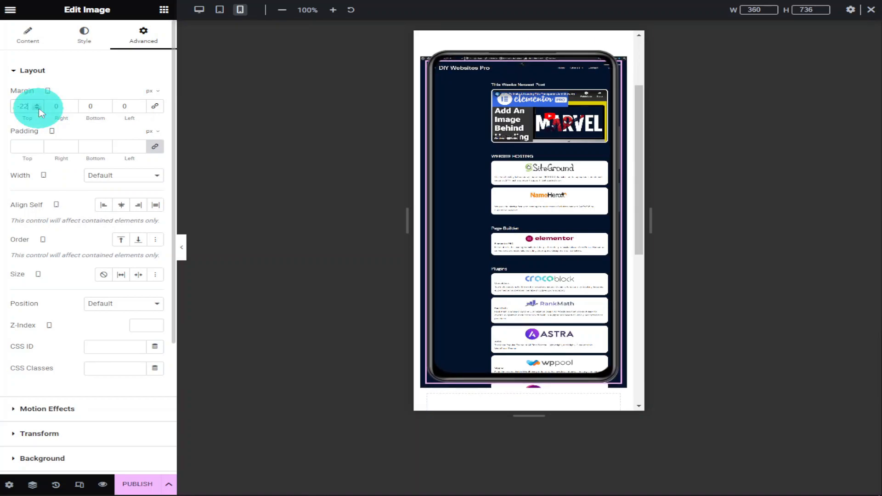
{"action": "left_click", "coordinate": [91, 106]}
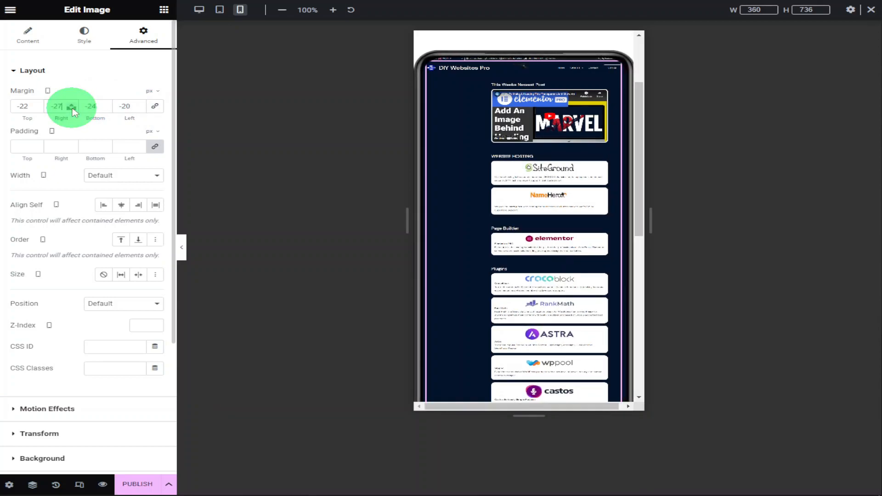
{"action": "left_click", "coordinate": [72, 106]}
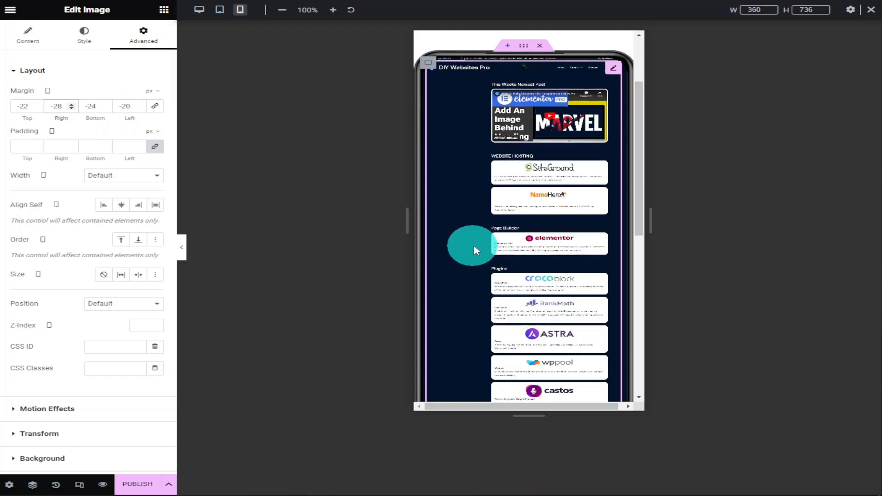
{"action": "scroll", "scroll_direction": "down", "scroll_amount": 3}
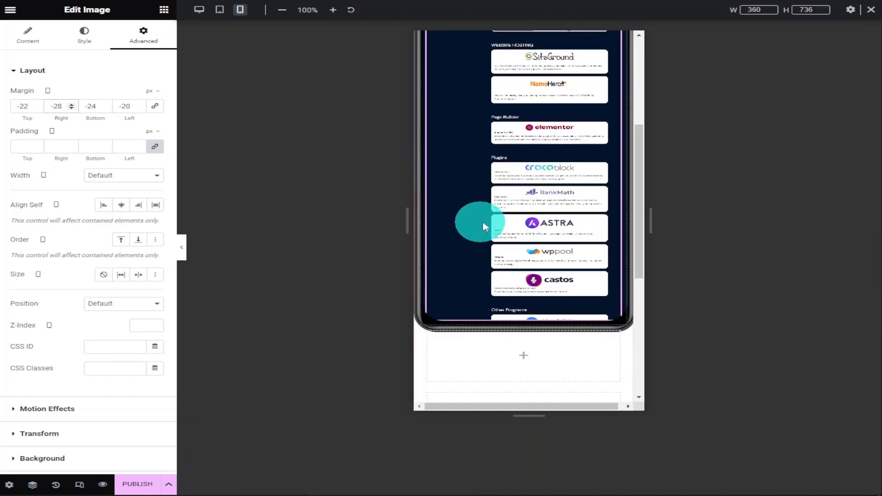
{"action": "scroll", "scroll_direction": "down", "scroll_amount": 3}
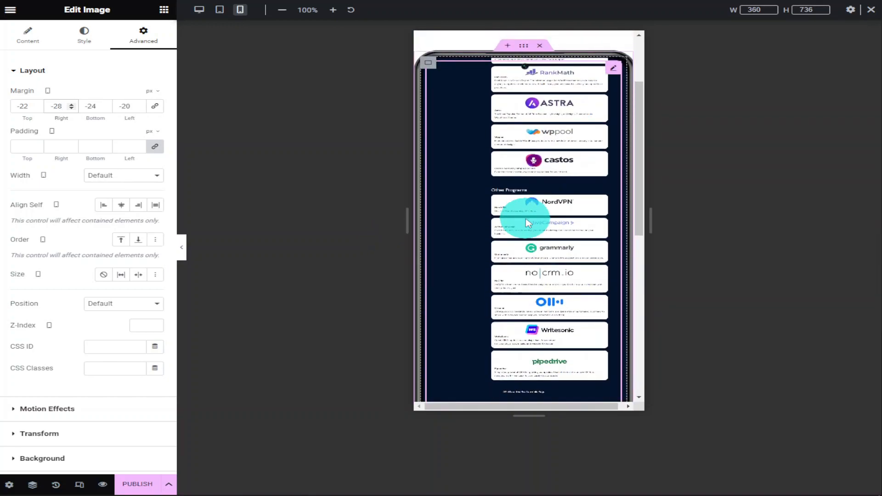